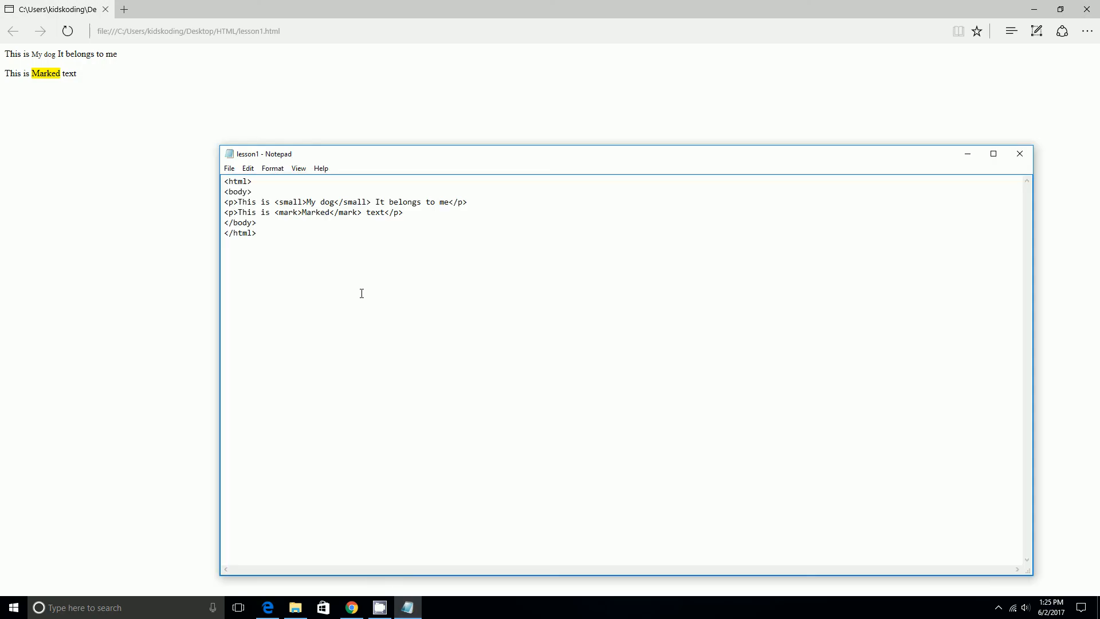
Step: Start a new paragraph line reading "<p>To Reload this page do"
key("Enter")
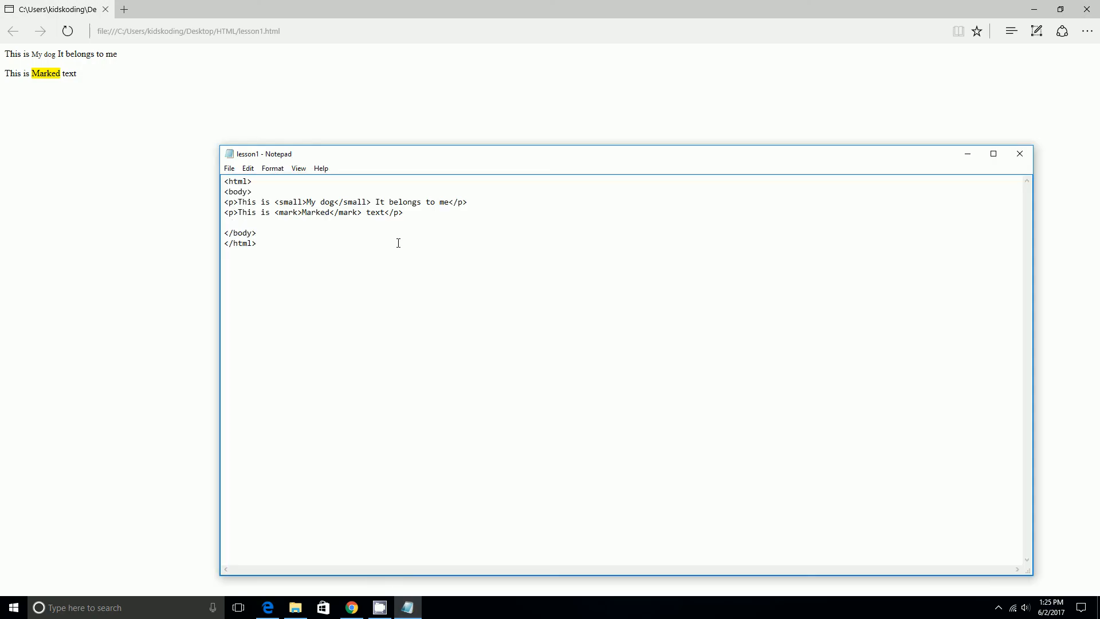
type("<p>To")
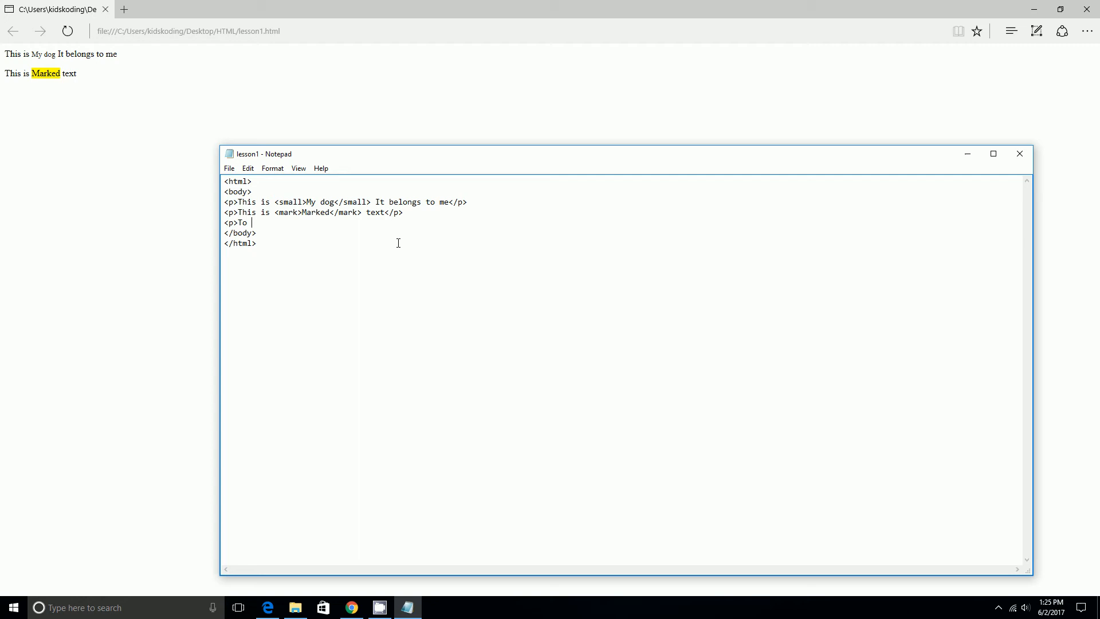
type("Re")
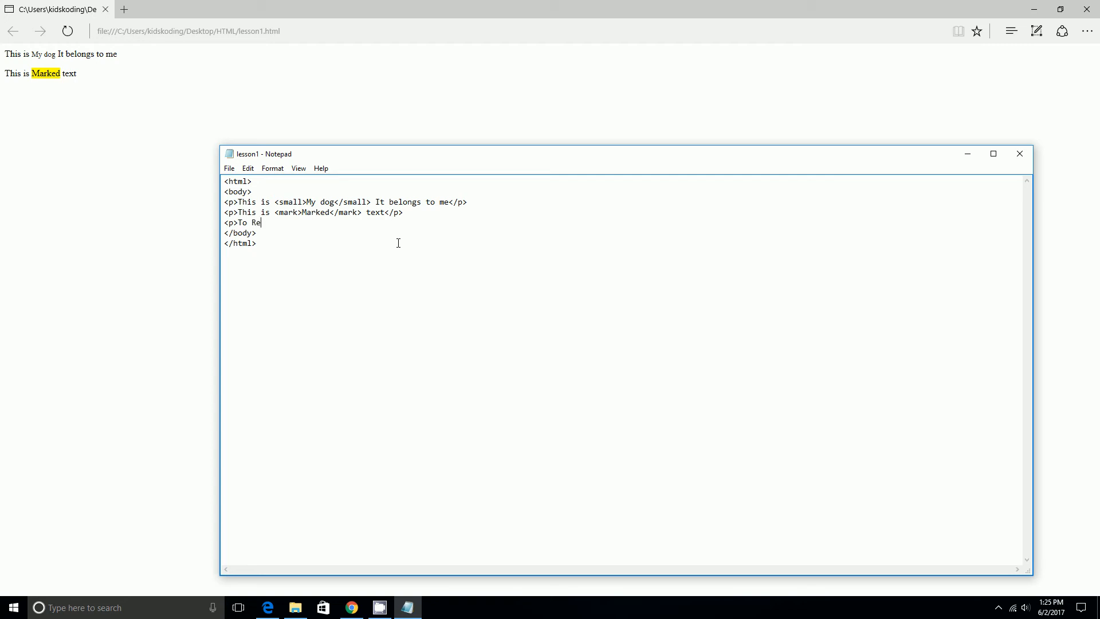
type("loa")
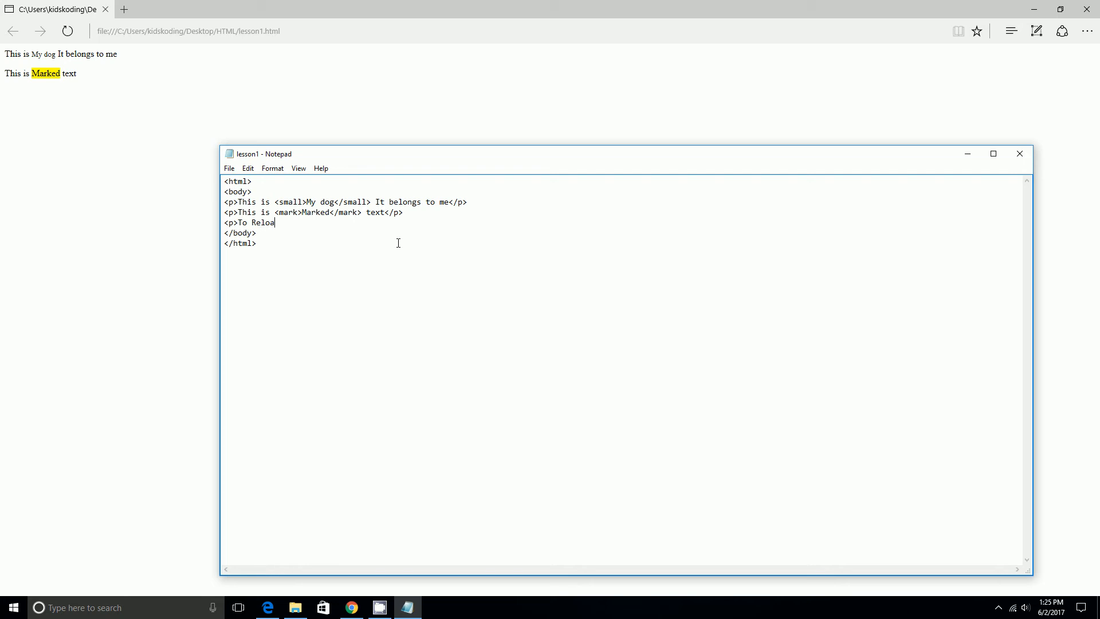
type("d this page do")
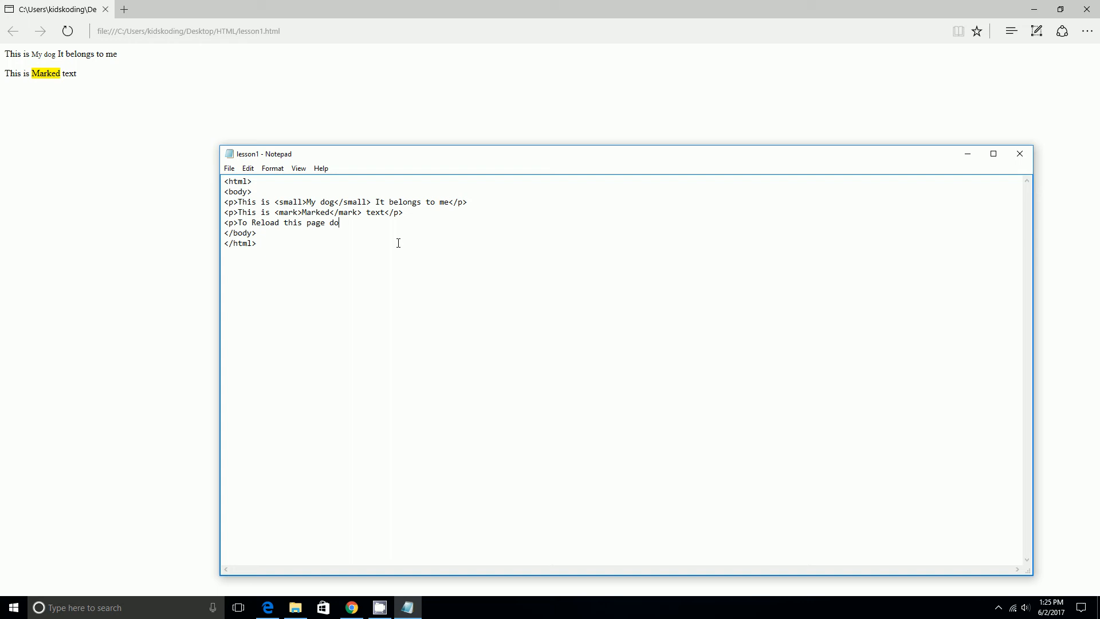
Step: Add the keyboard-input tag so the line continues "<kbd> Ctrl+", fixing a half-typed tag
type("<")
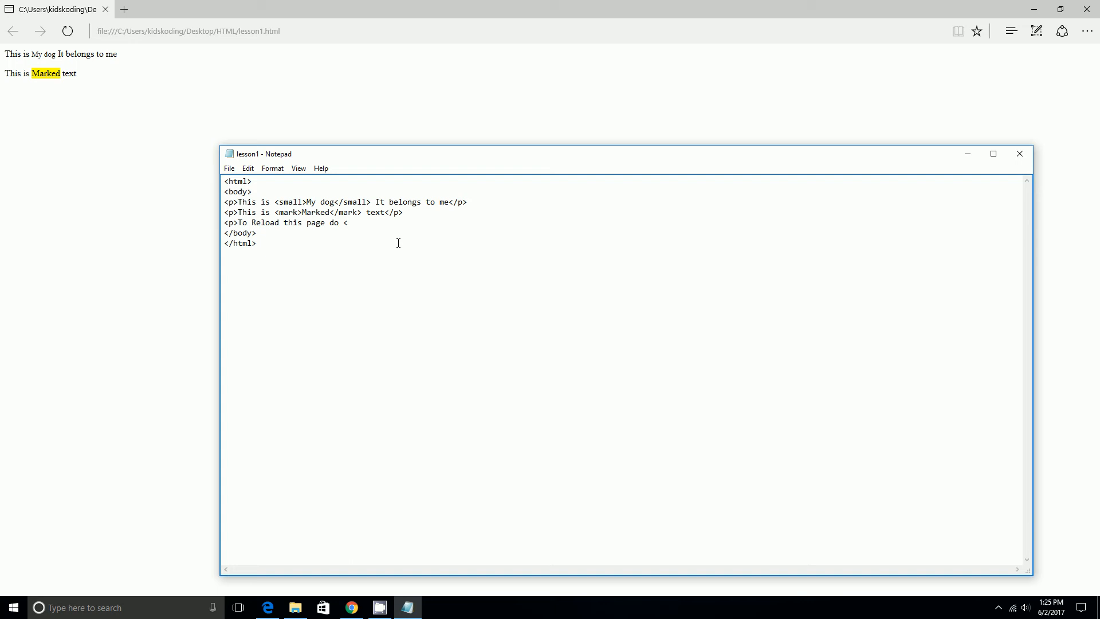
type("kbd")
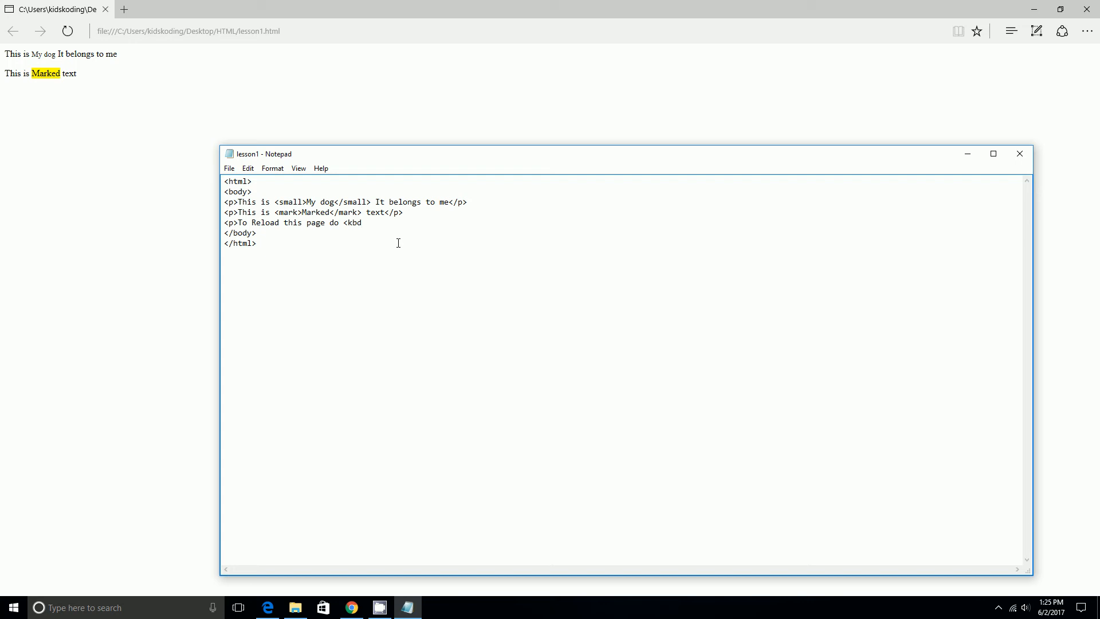
key("Backspace")
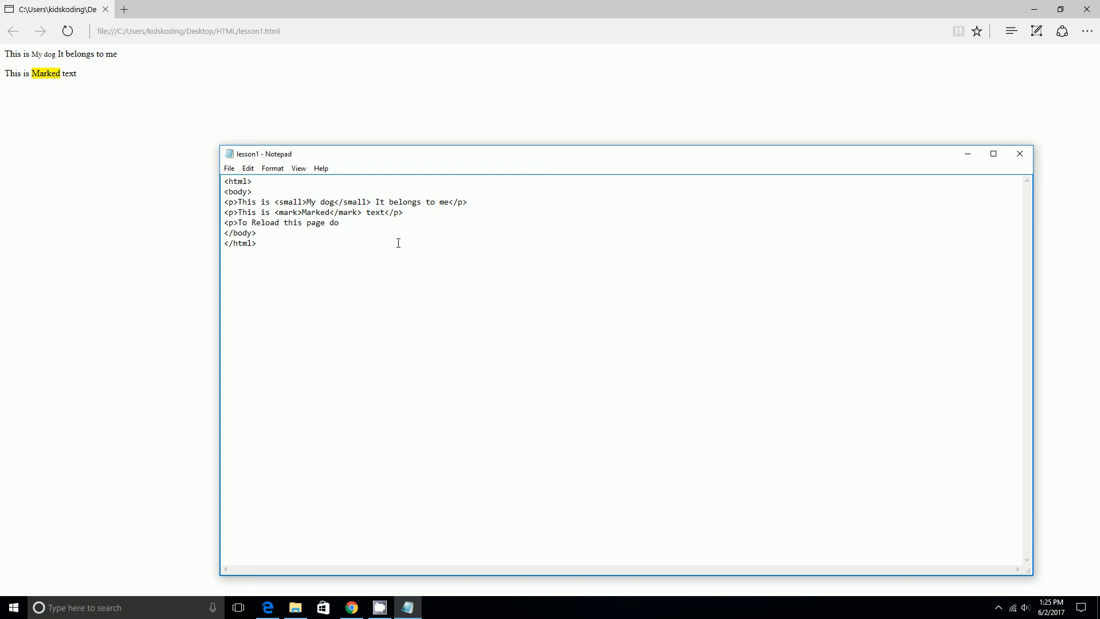
type("<kbd>")
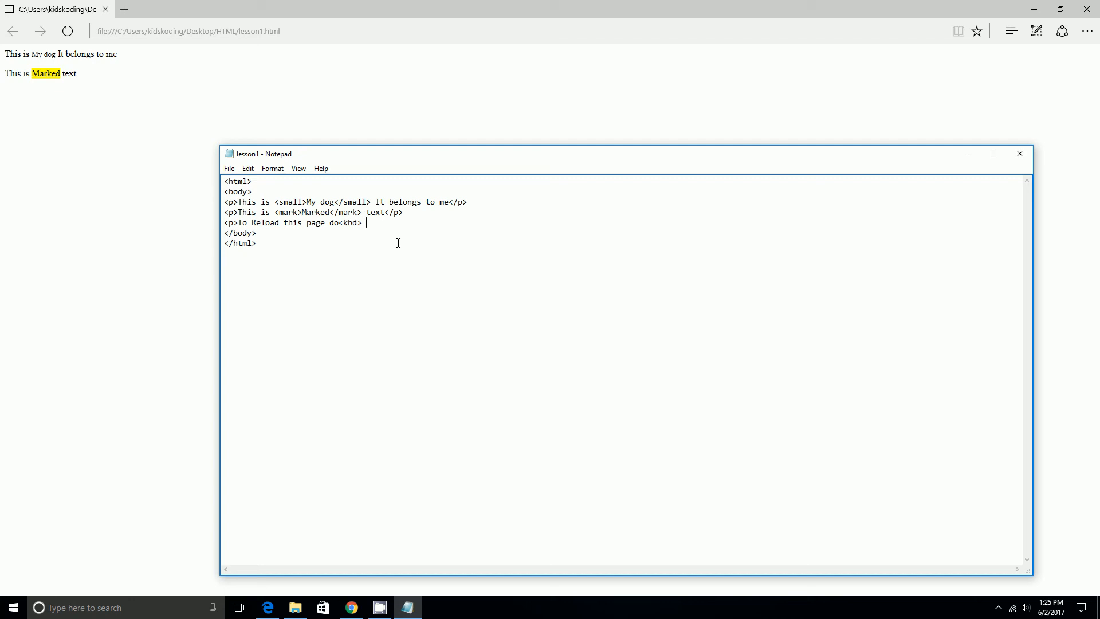
type("Ct")
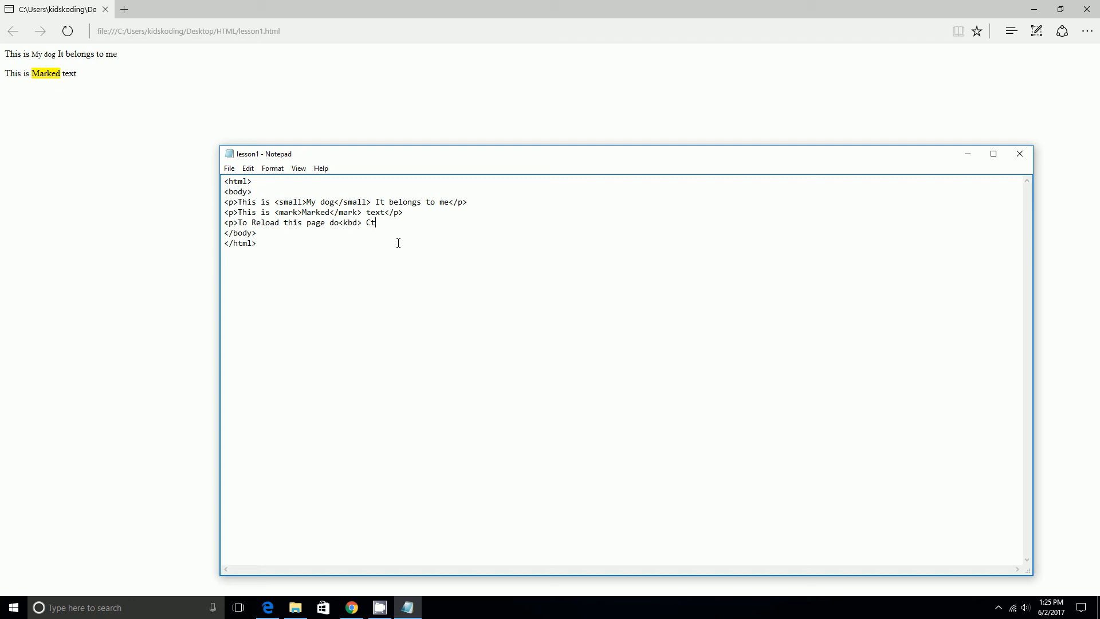
type("rl")
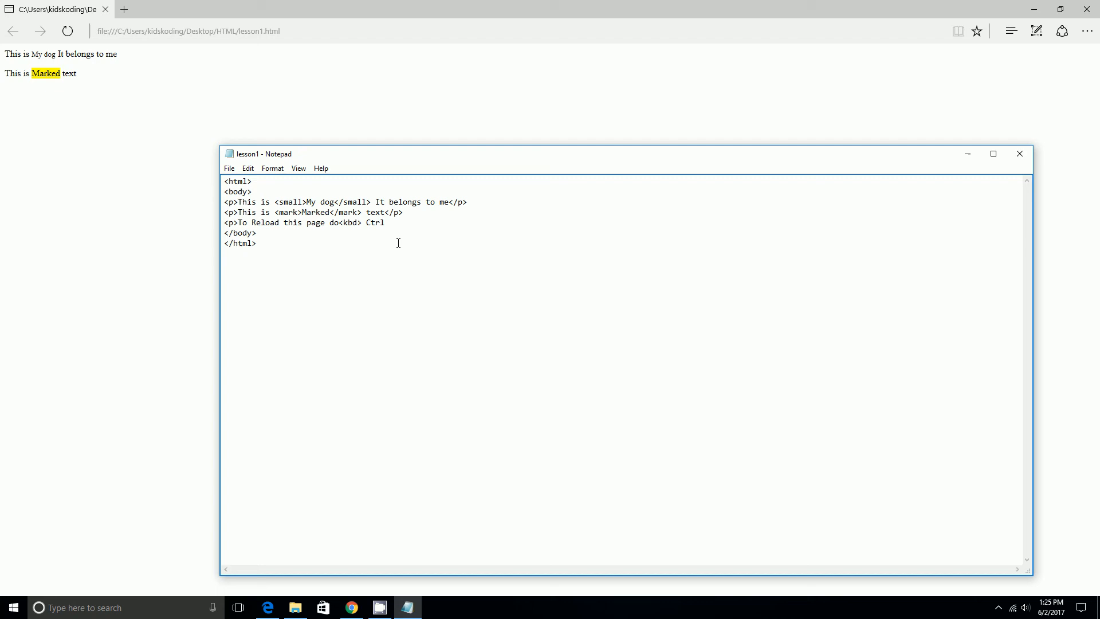
type("+")
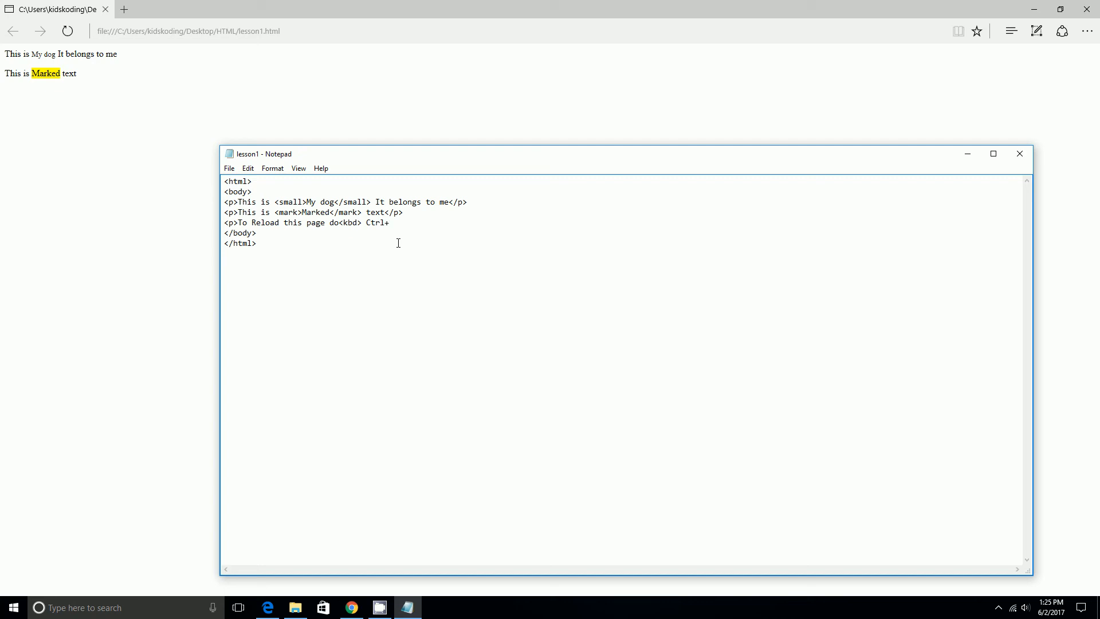
Step: Finish the line as "To Reload this page type <kbd>Ctrl+R</kbd></p>"
type("r")
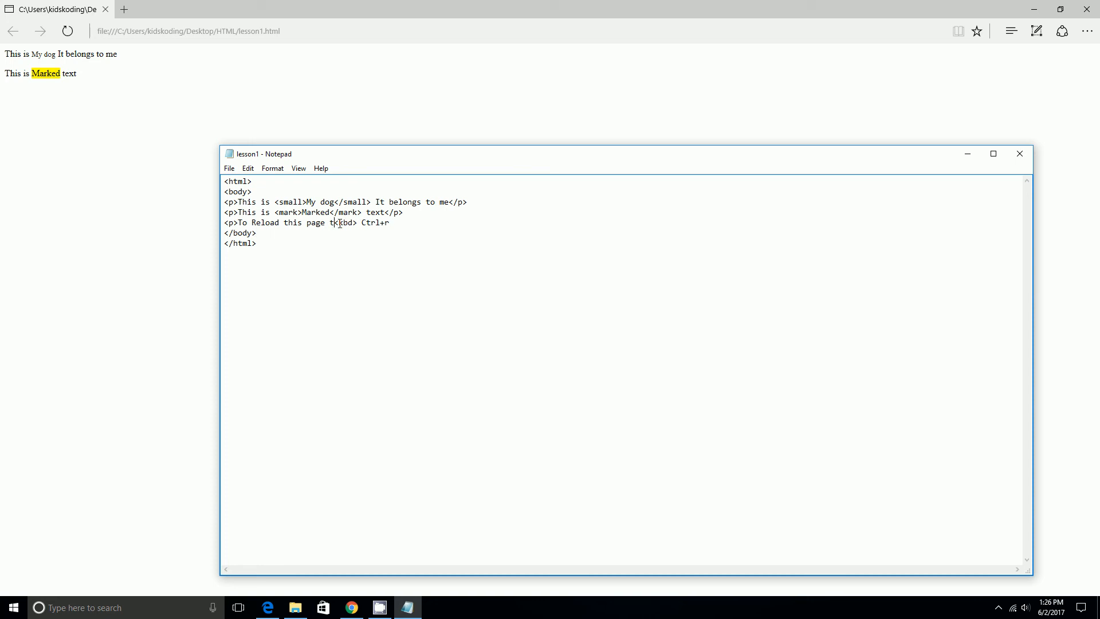
type("ype")
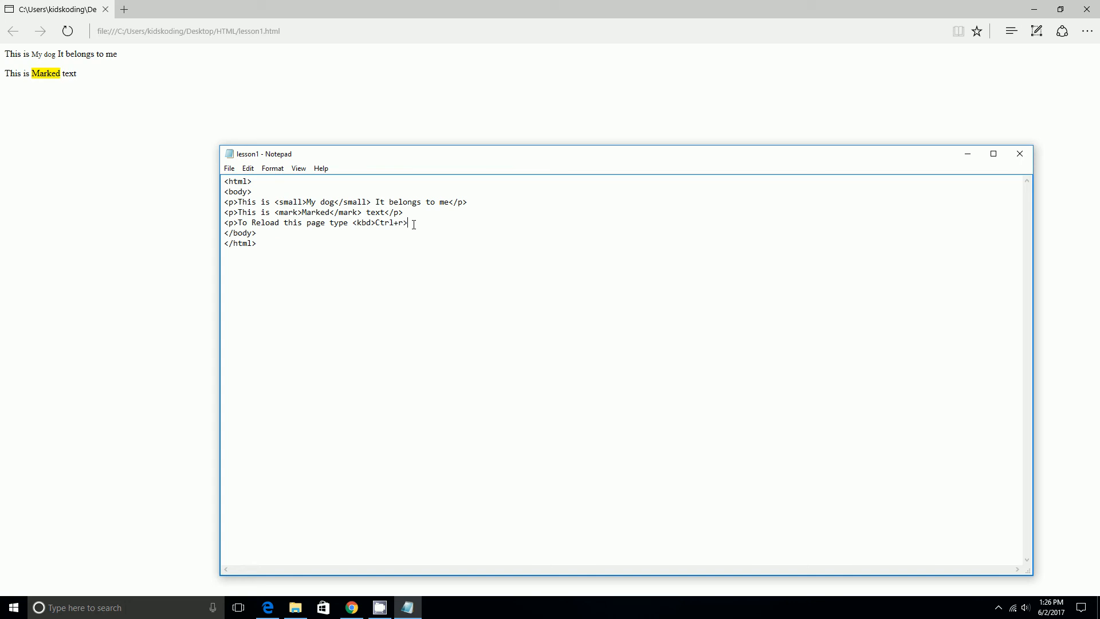
key("Backspace")
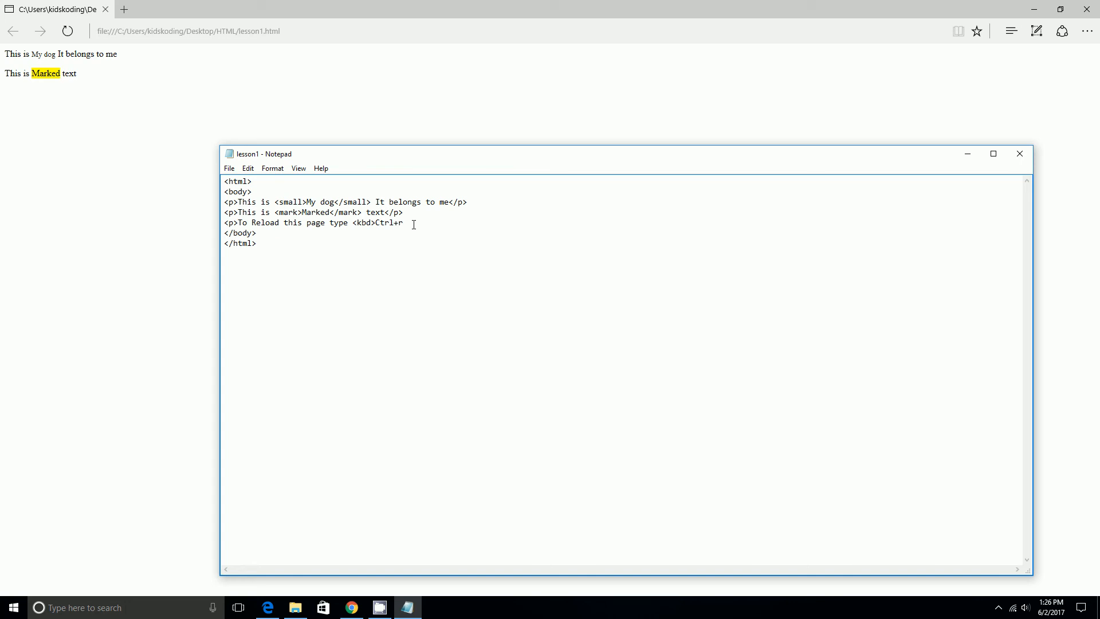
type("</")
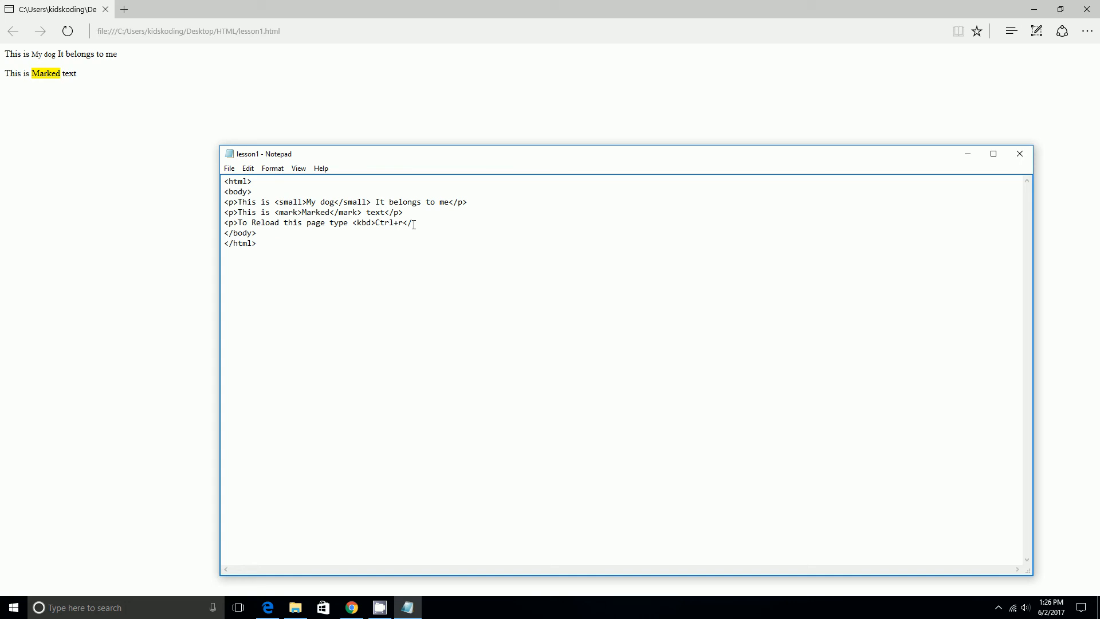
type("kbd")
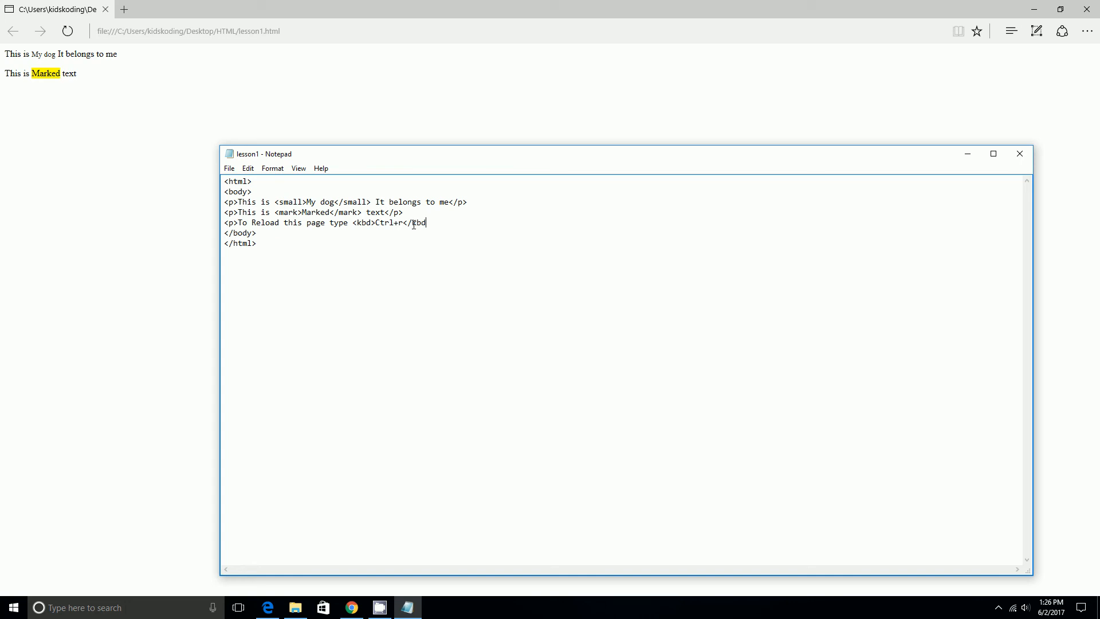
type(">")
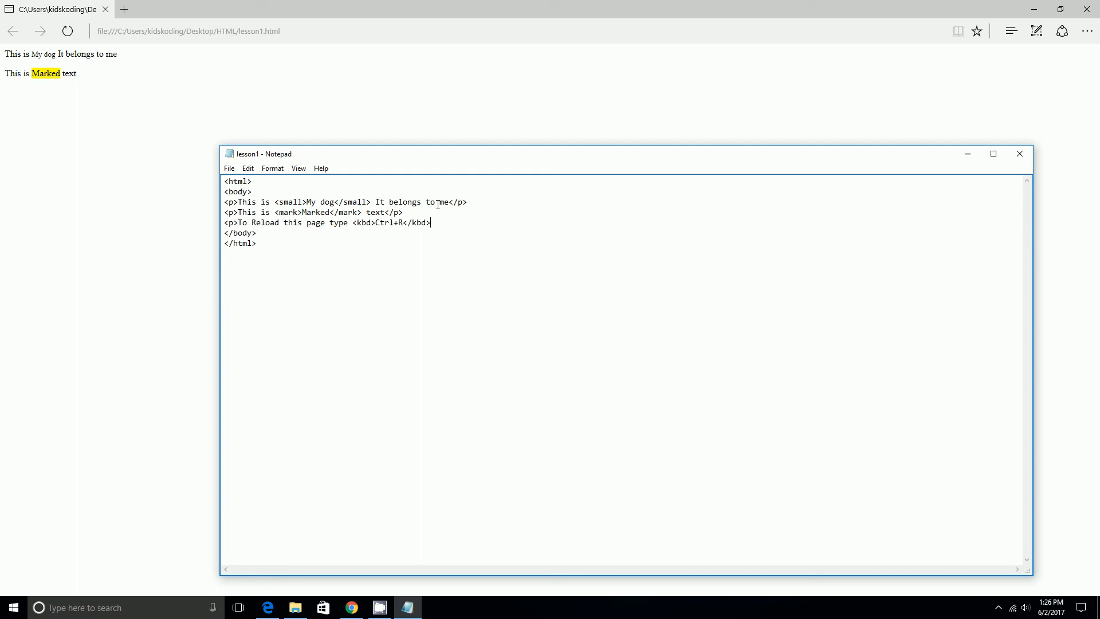
type("</p>")
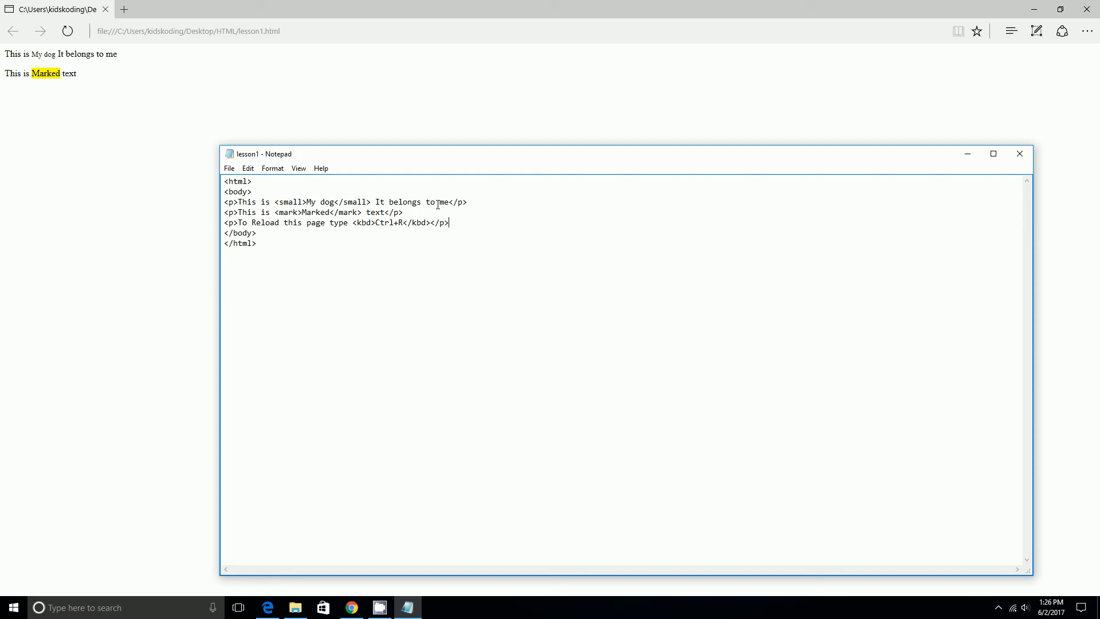
Step: Save lesson1.html via File > Save so Edge can show the Ctrl+R line
left_click(229, 167)
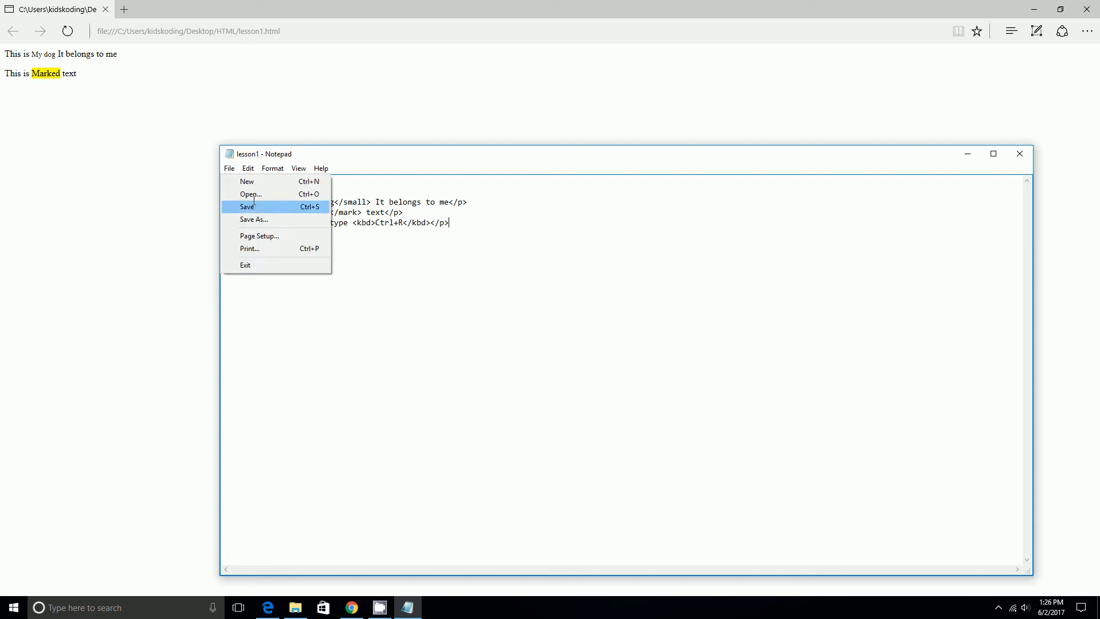
left_click(248, 207)
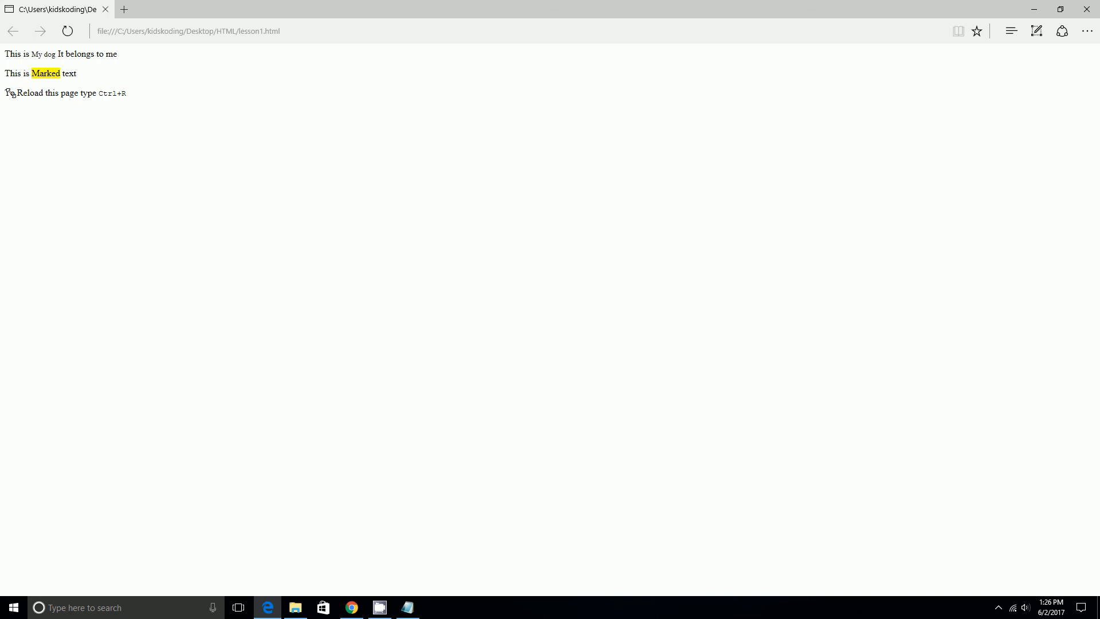
mouse_move(97, 93)
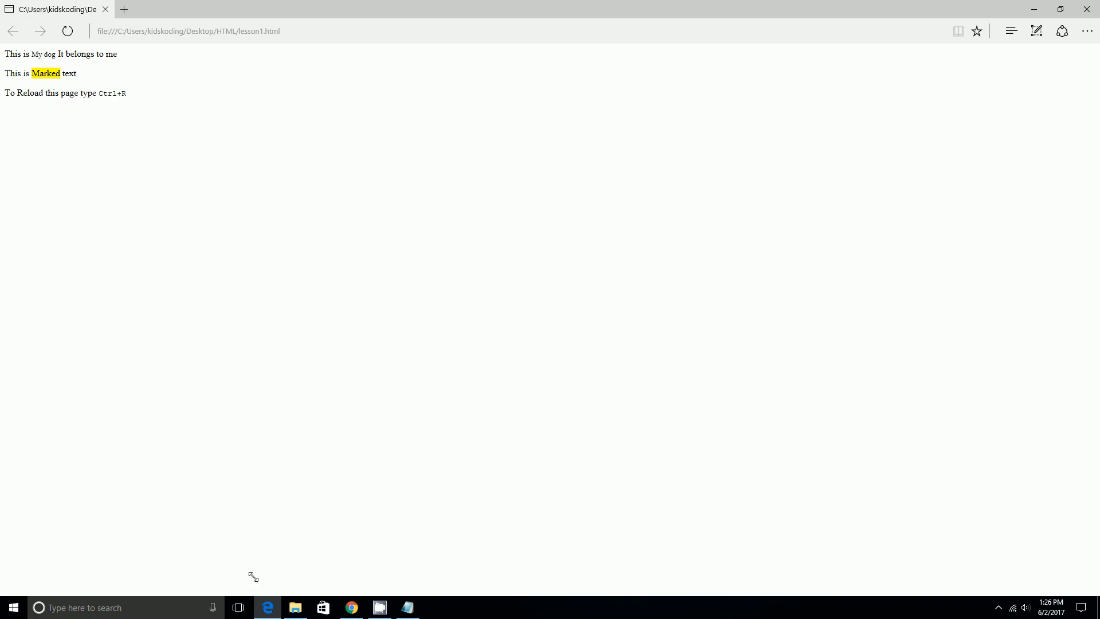
Step: Start a new paragraph "<p>If you go to an unsafe website", correcting "open for" to "go to"
left_click(407, 608)
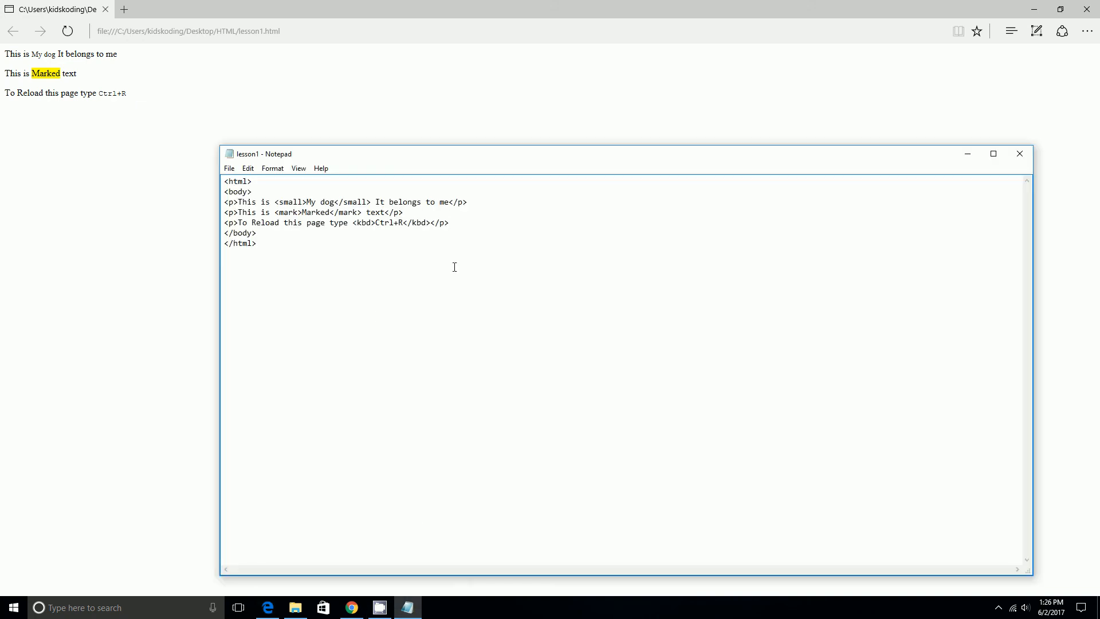
key("enter")
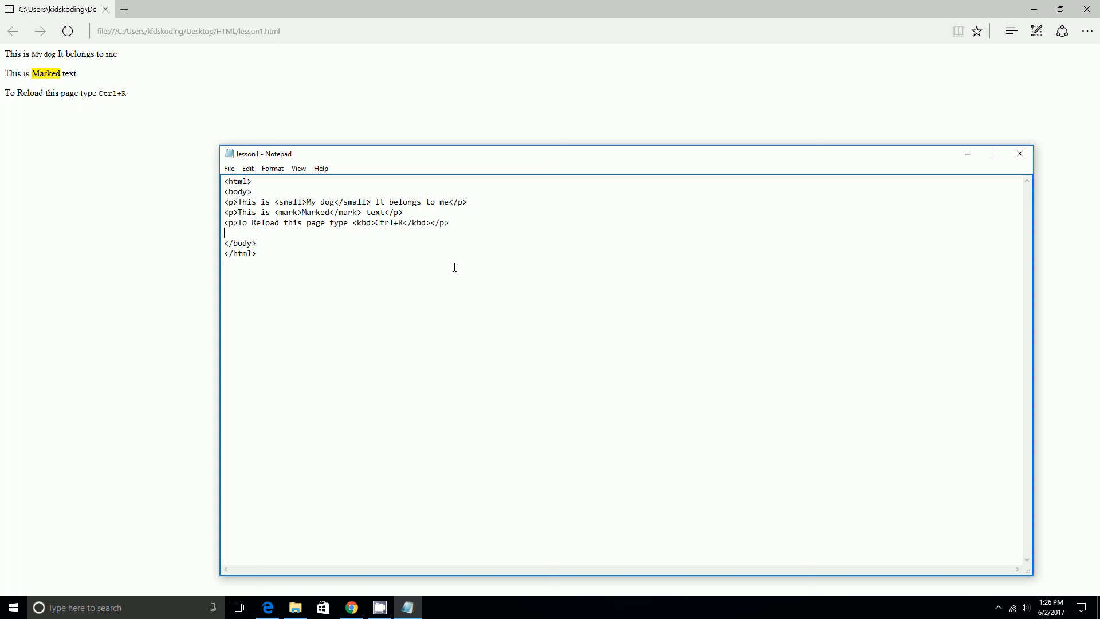
type("<p>")
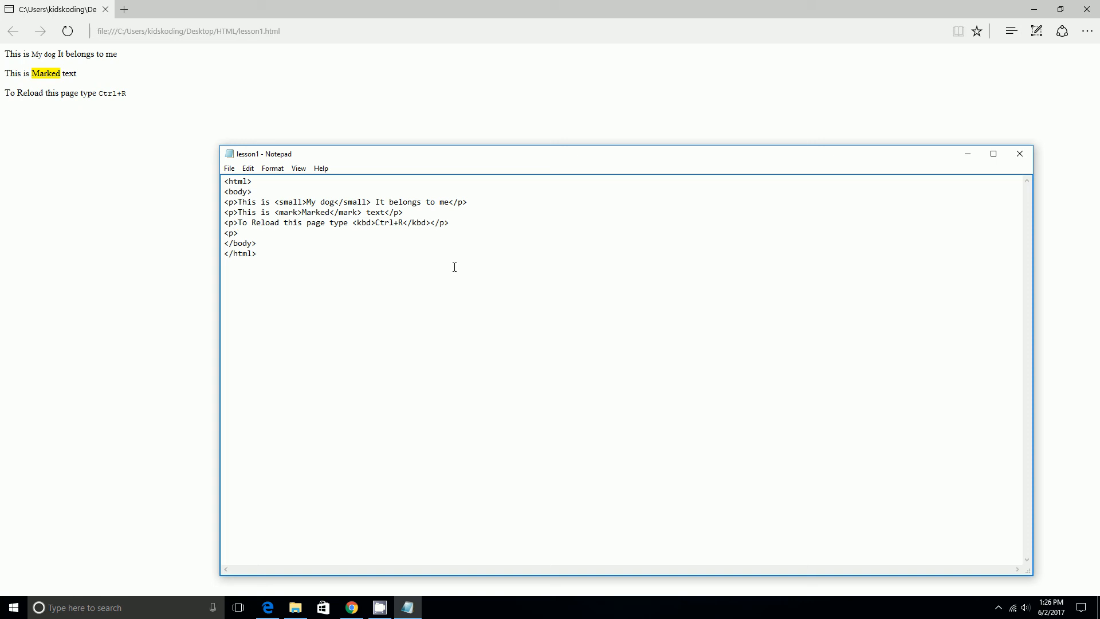
type("If you op")
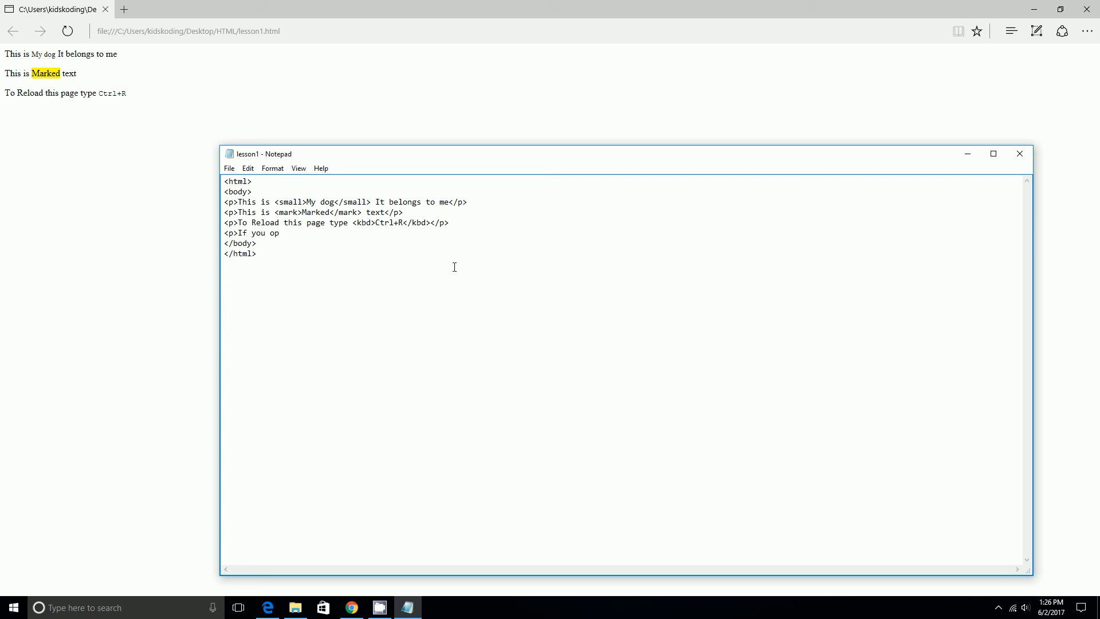
type("en")
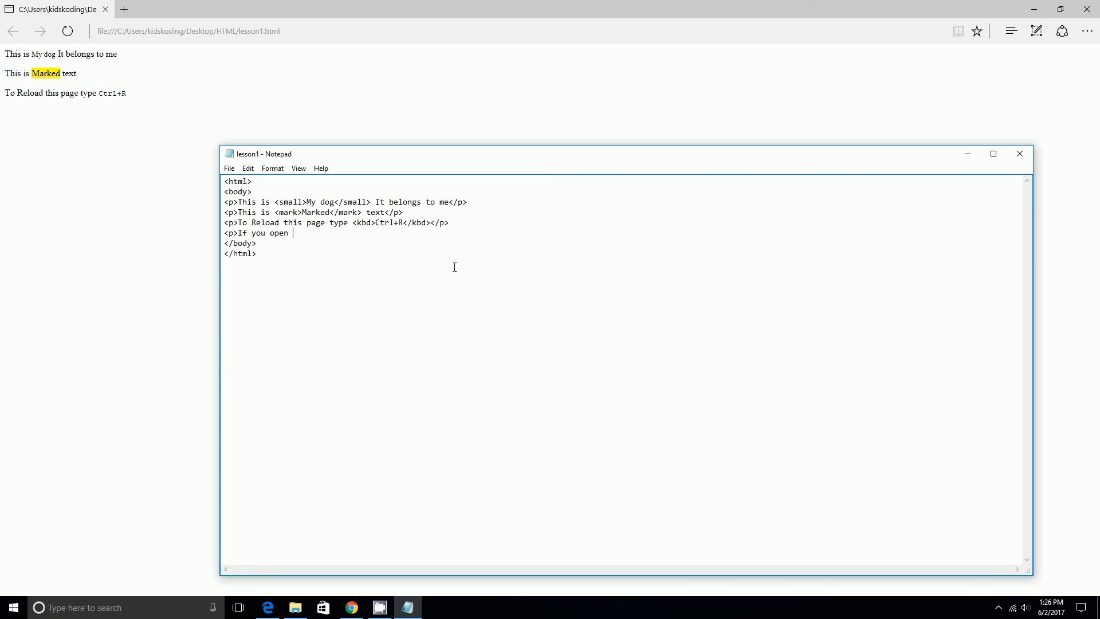
type("for")
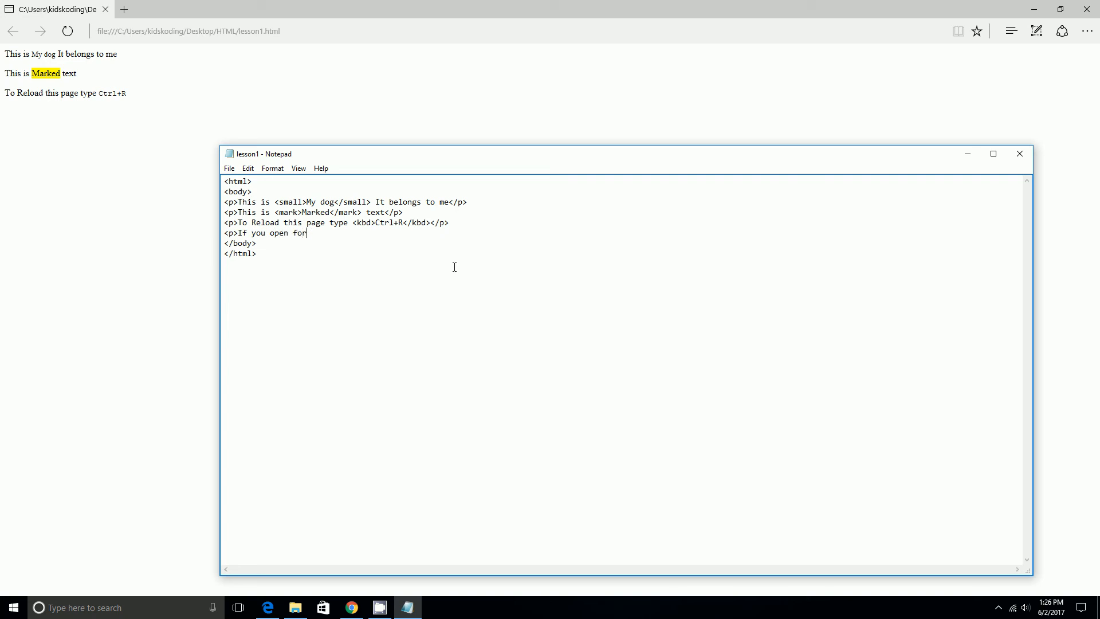
key("Backspace")
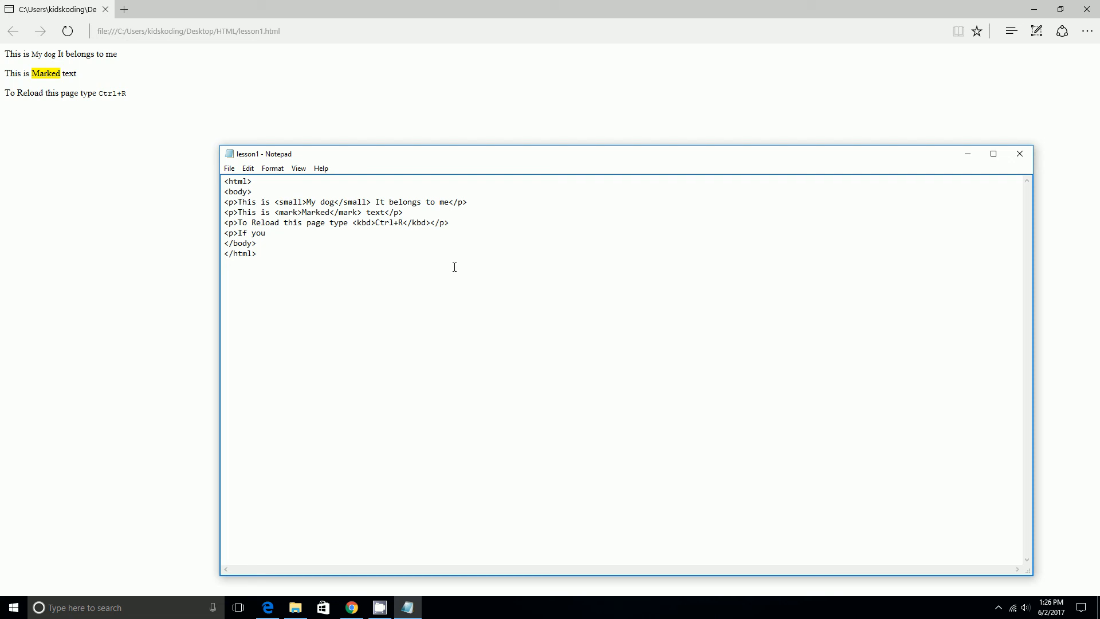
type("go to an un")
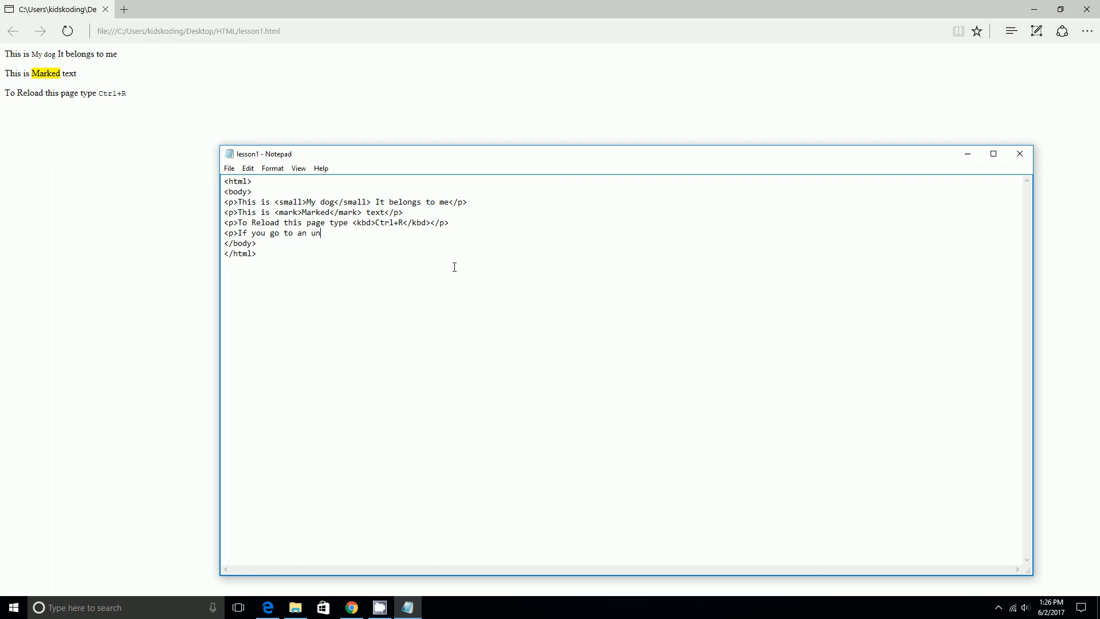
type("safe we")
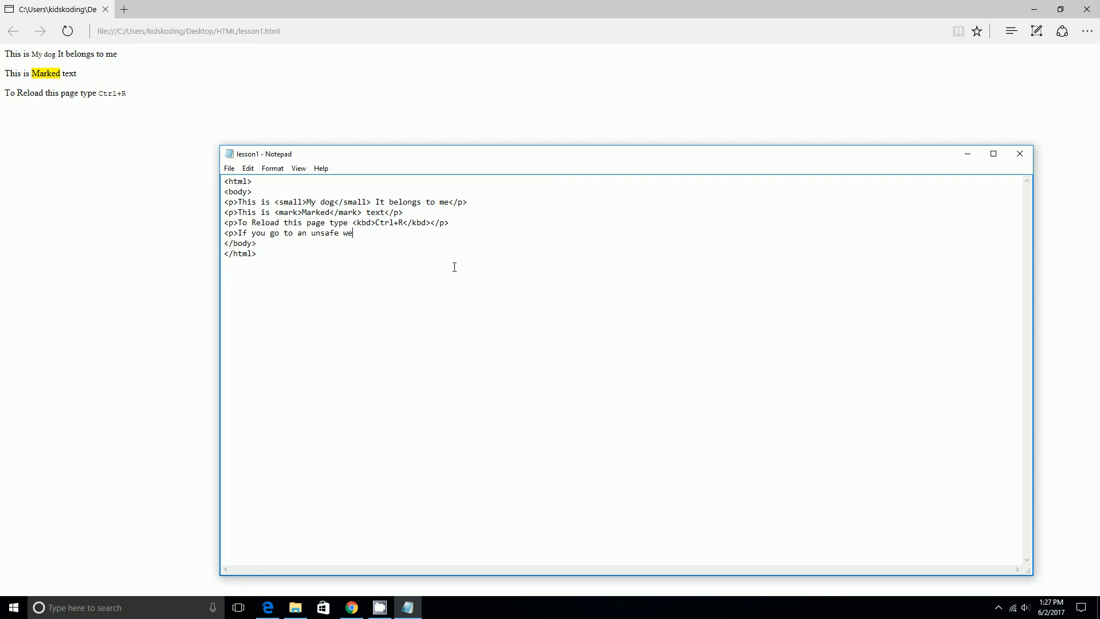
type("bsite")
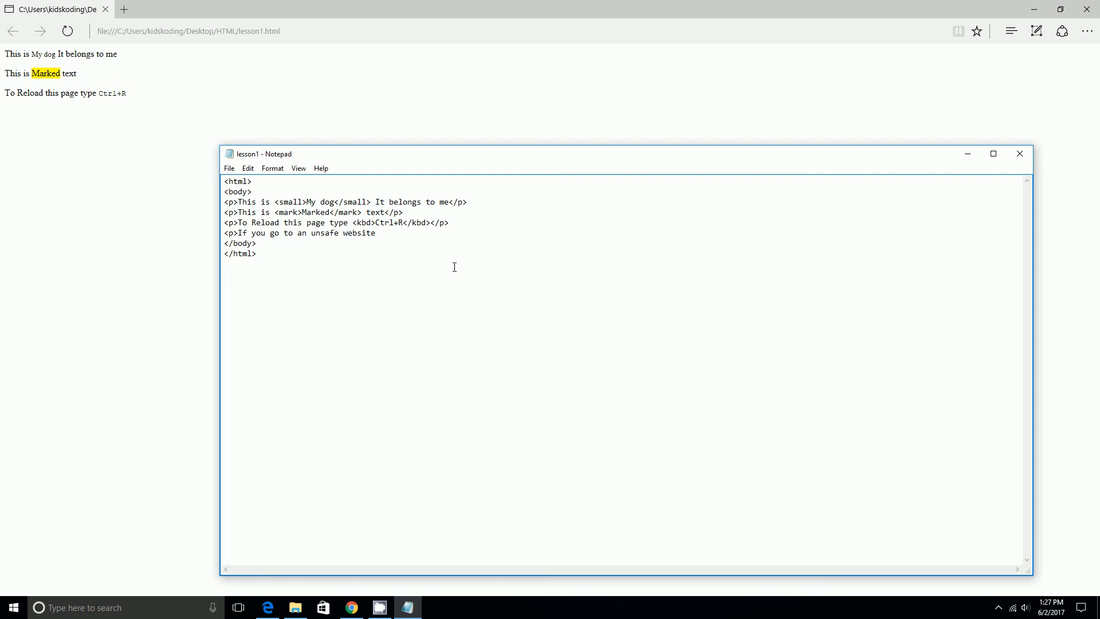
Step: Continue with "your computer can get a <samp>Virus</samp>"
type("y")
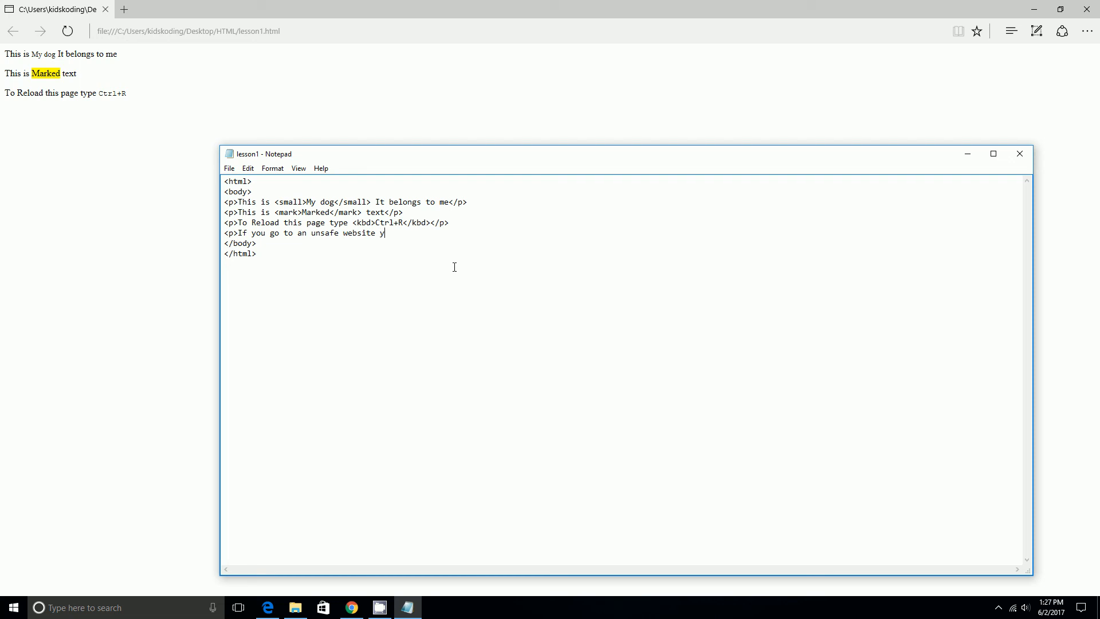
type("our comp")
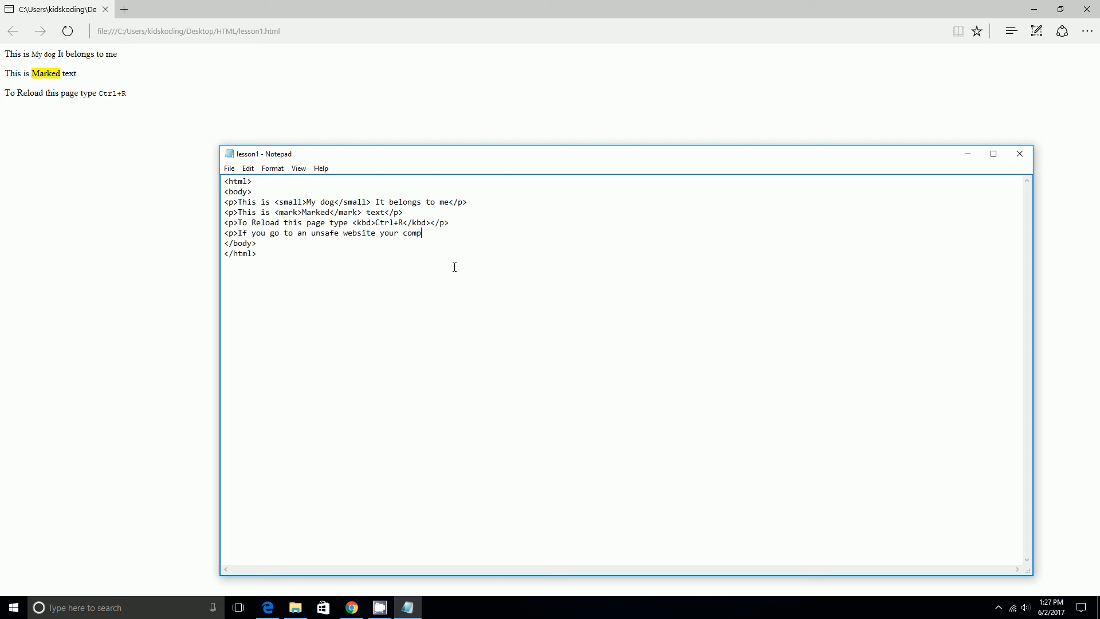
type("uter c")
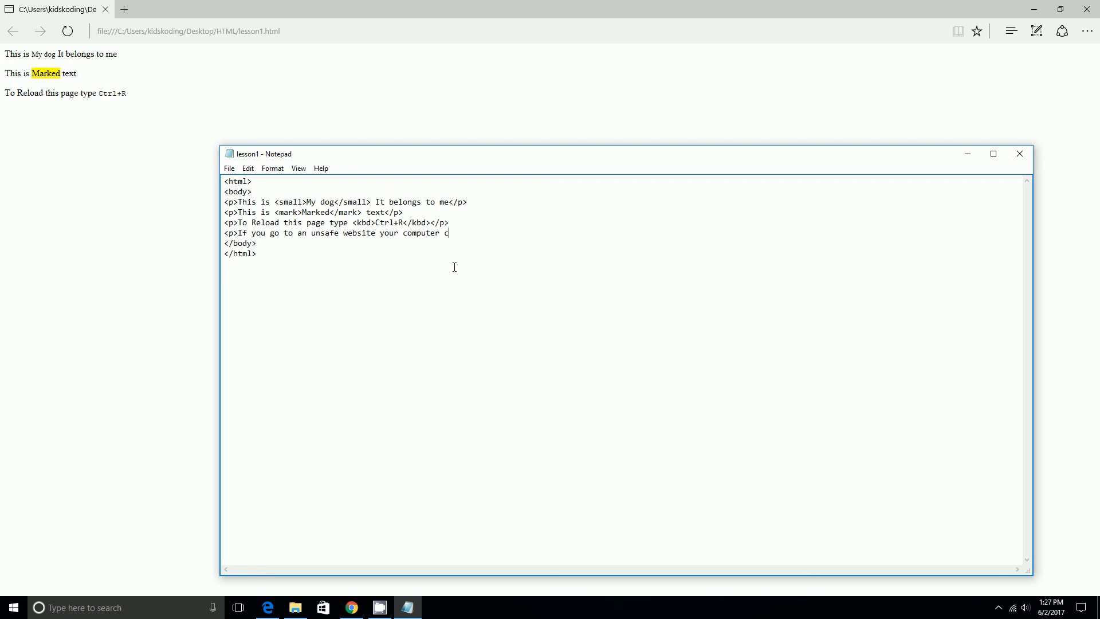
type("an get")
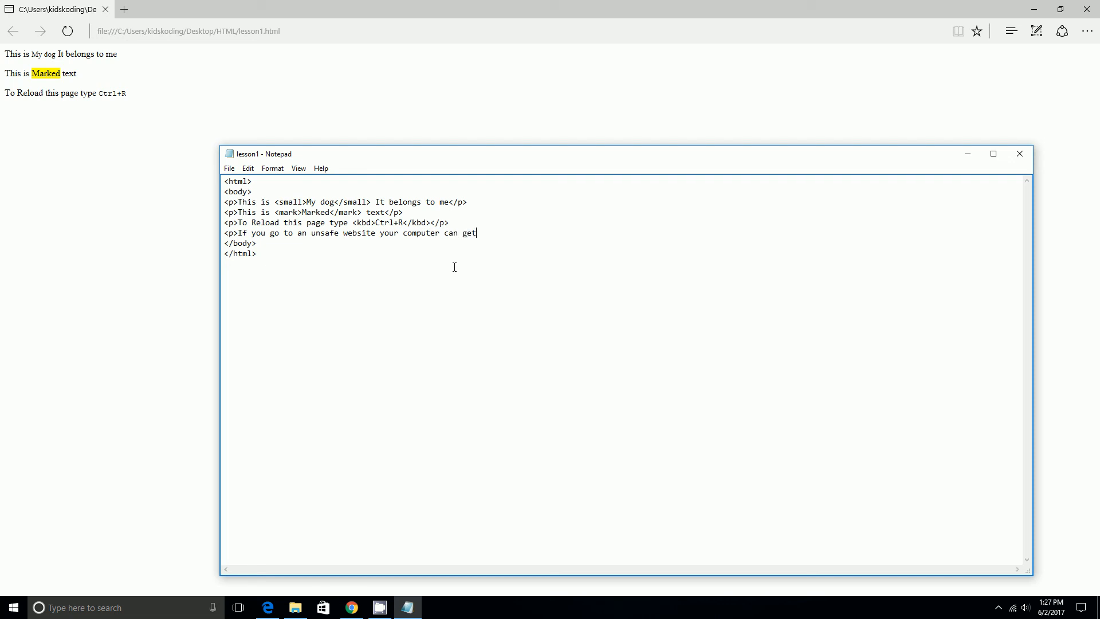
type("a <")
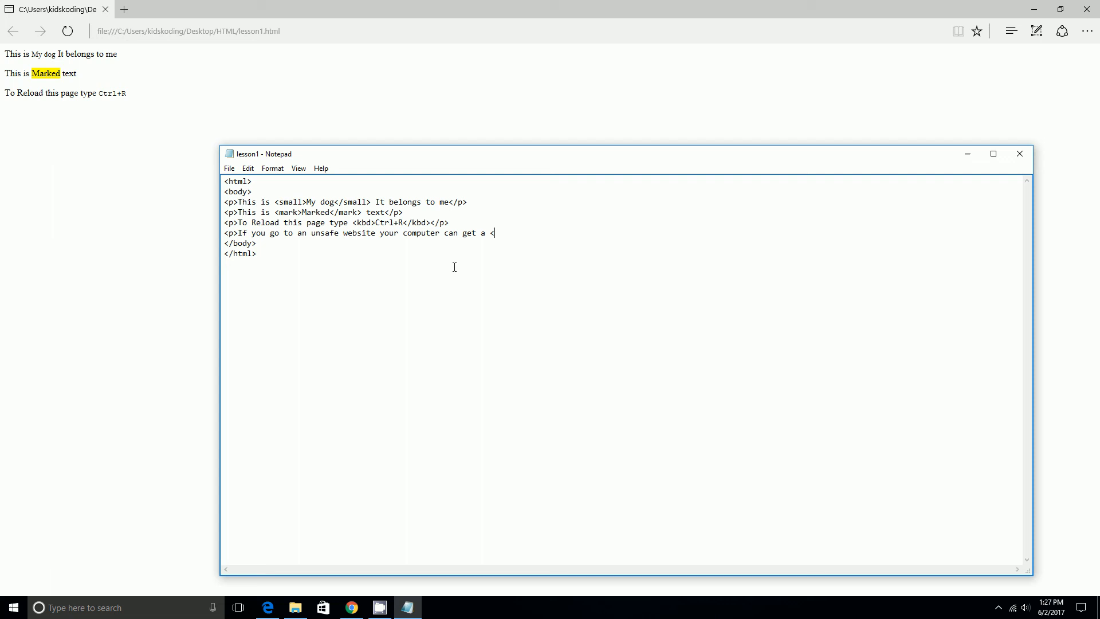
type("samp>")
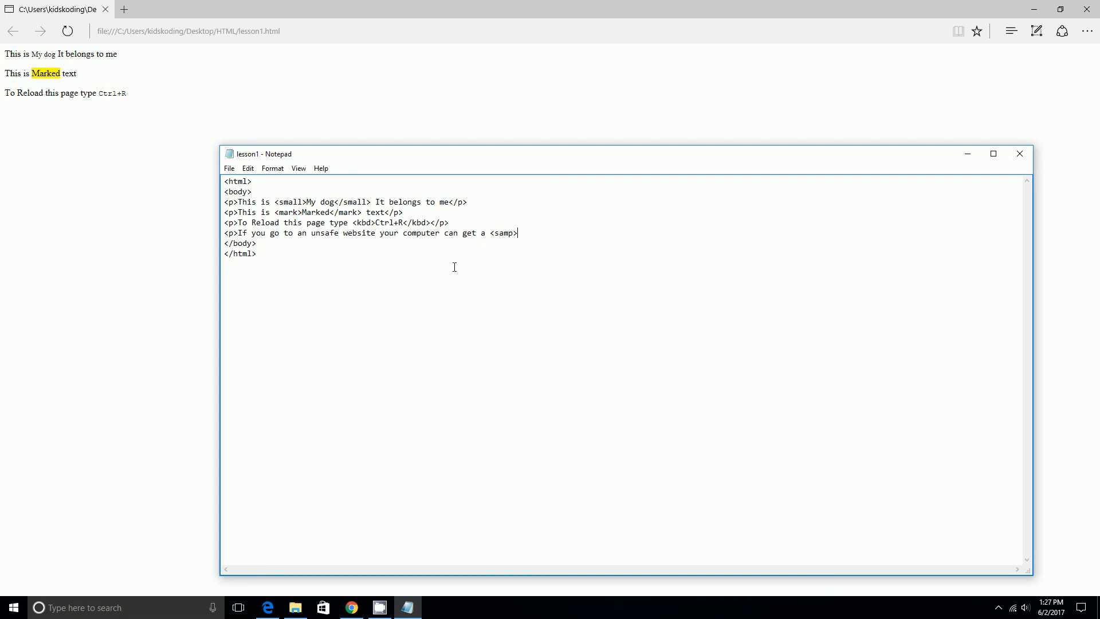
type("V")
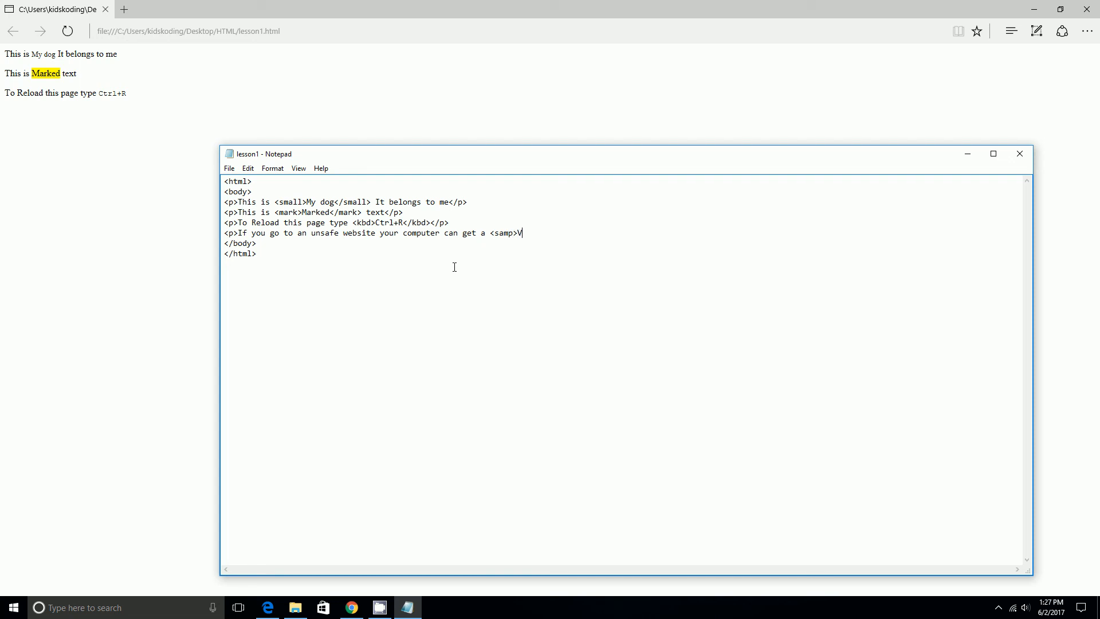
type("irus")
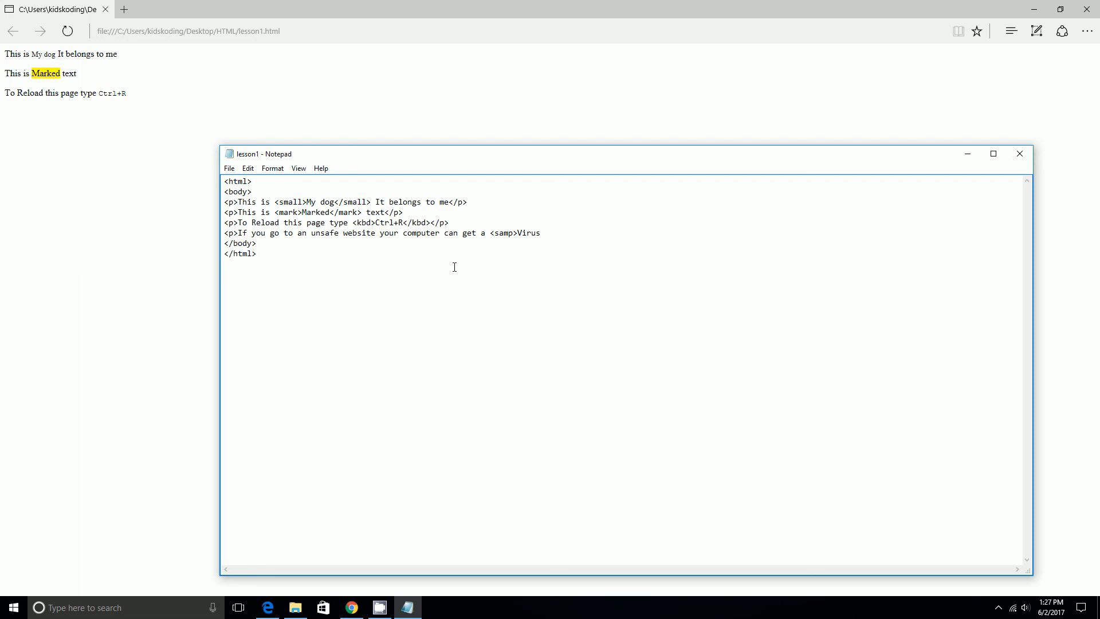
type("</samp>")
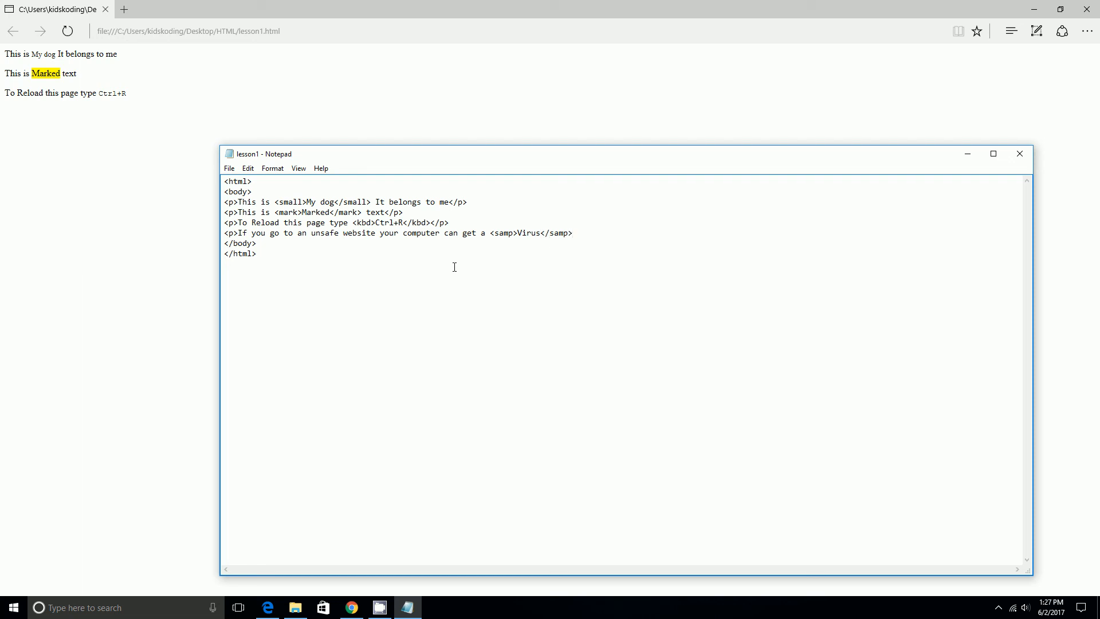
Step: Close the Virus paragraph with "</p>" at the end of the line
left_click(229, 167)
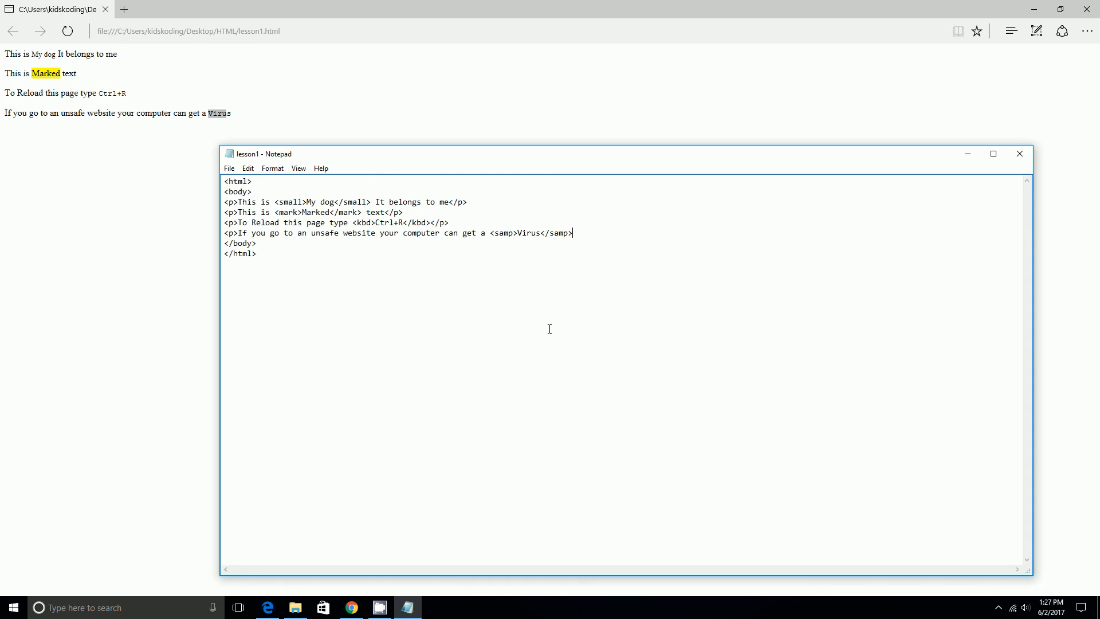
type("</p>")
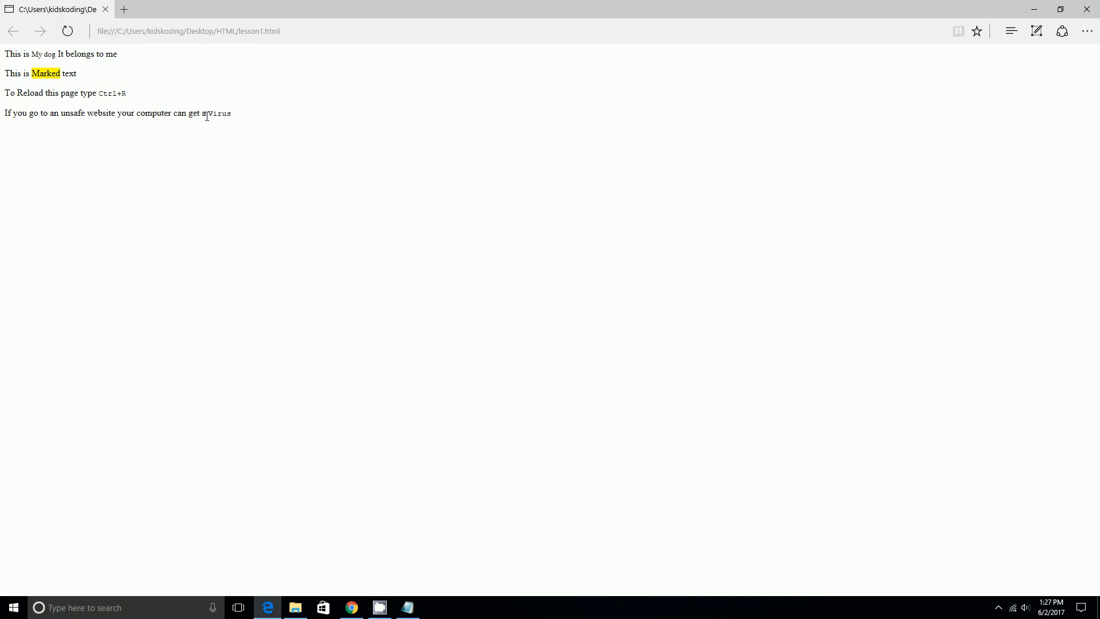
Step: View the rendered page in Edge and highlight the monospace Ctrl+R text
double_click(218, 114)
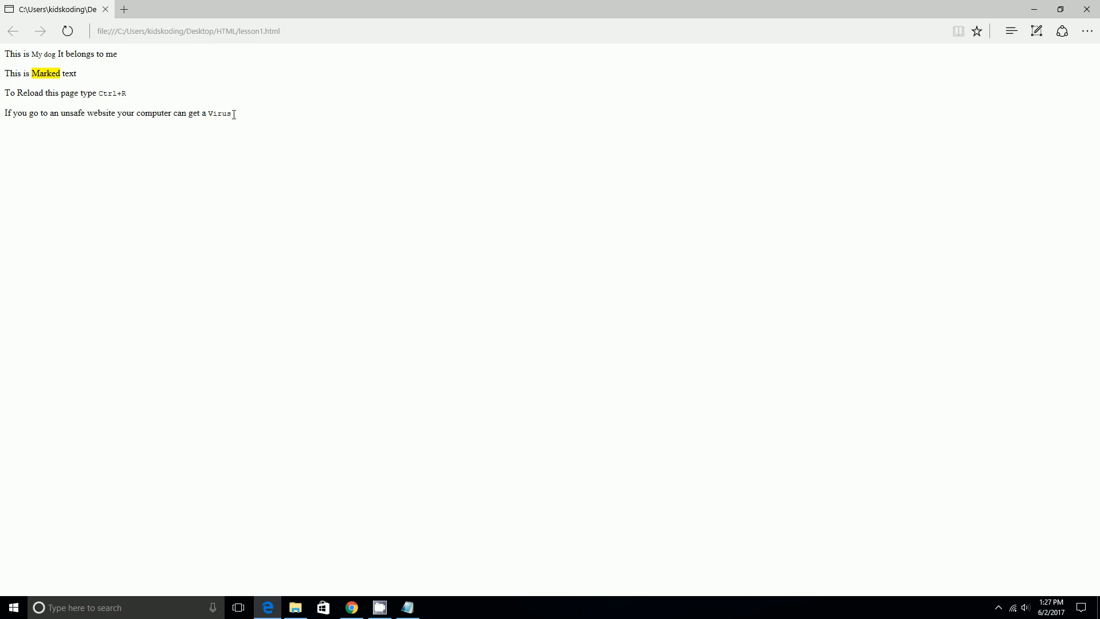
double_click(218, 114)
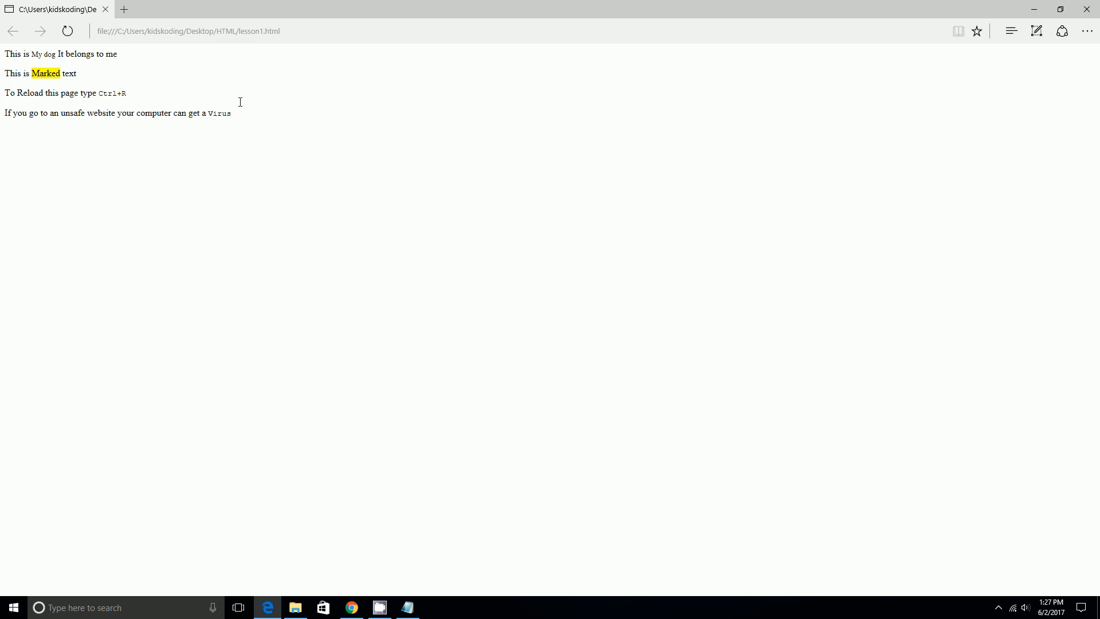
mouse_move(251, 102)
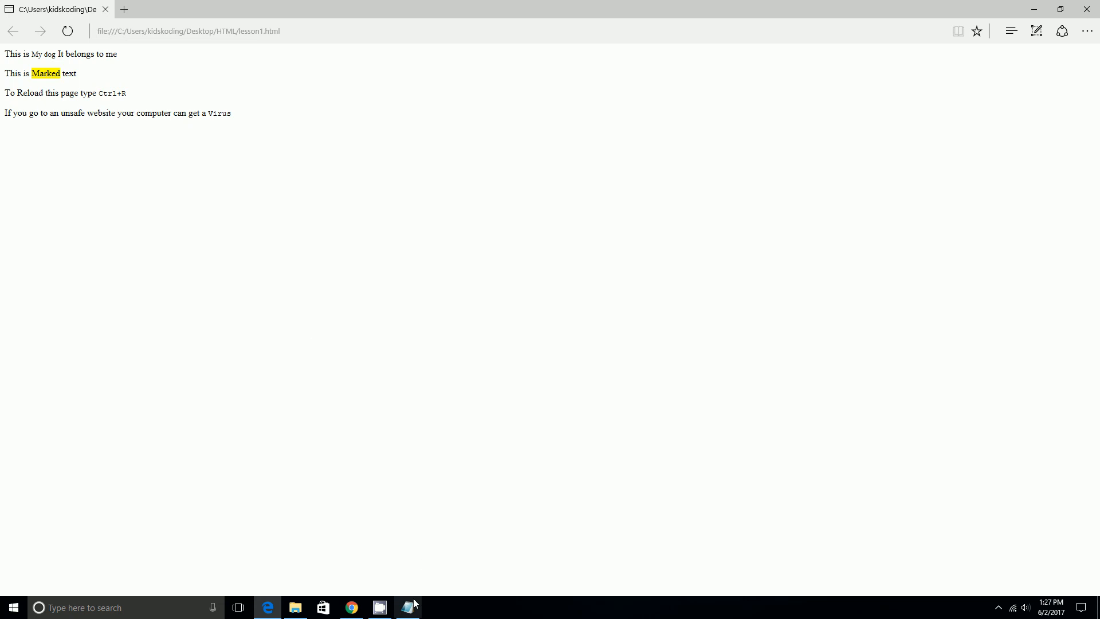
left_click(408, 608)
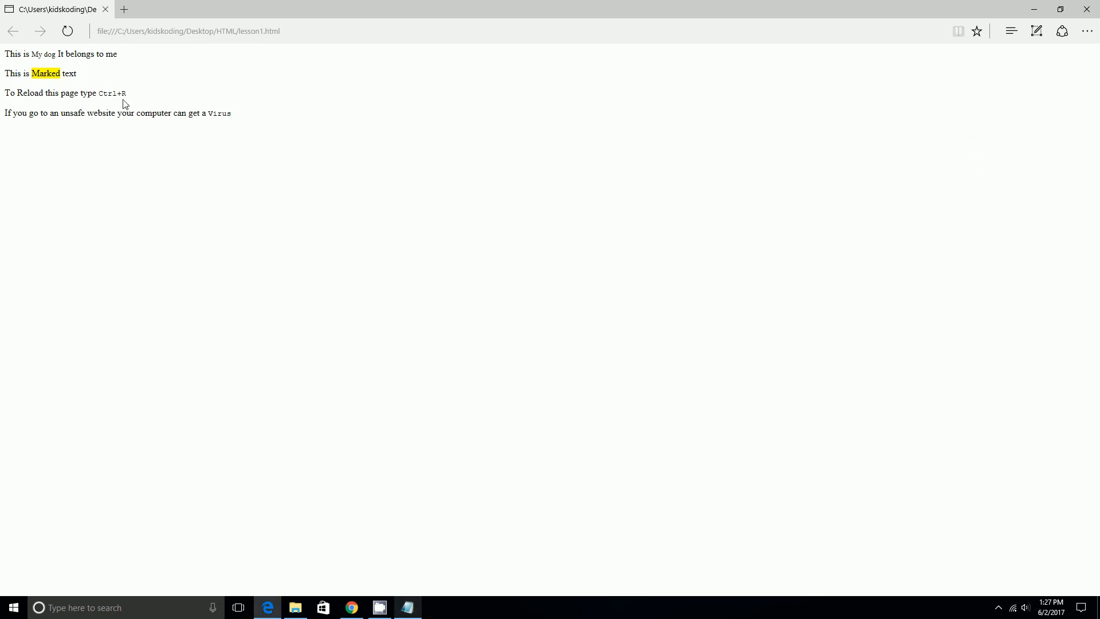
double_click(111, 93)
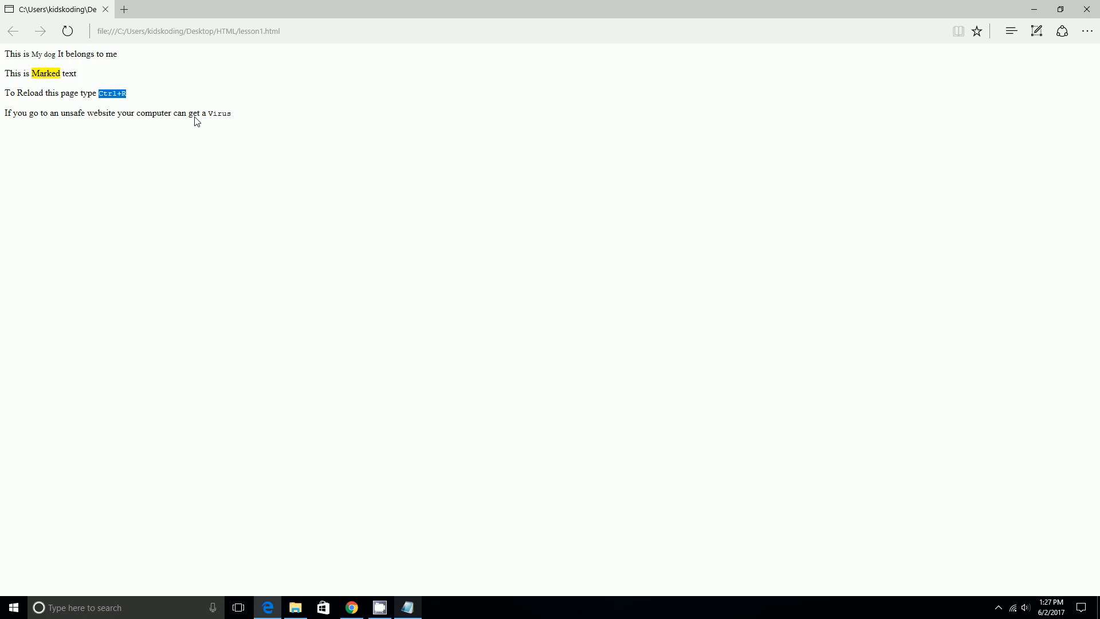